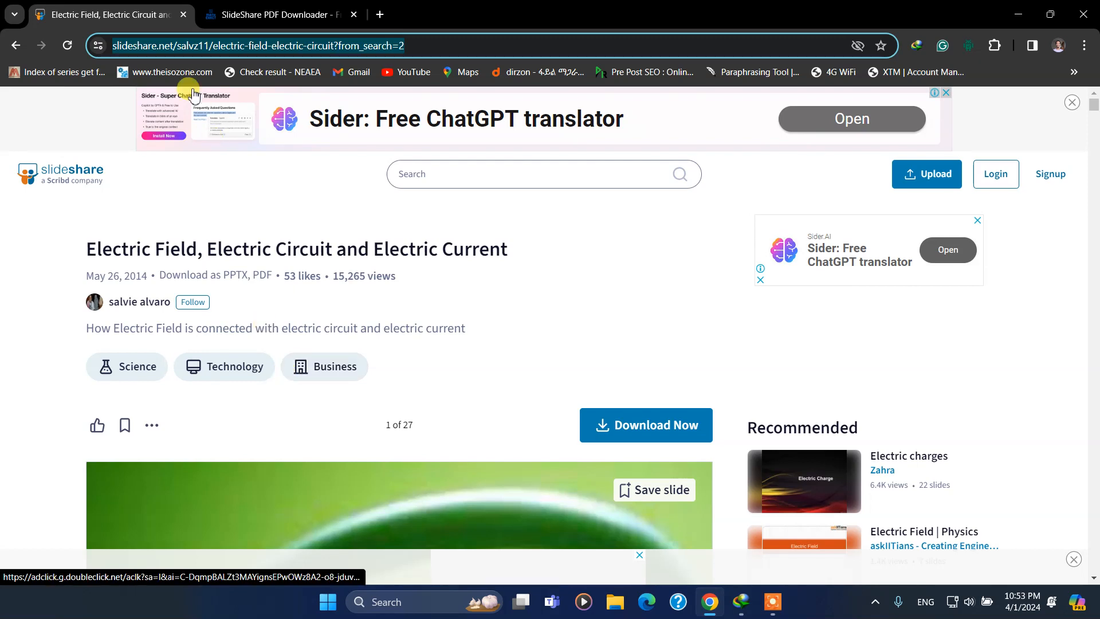
mouse_move(77, 252)
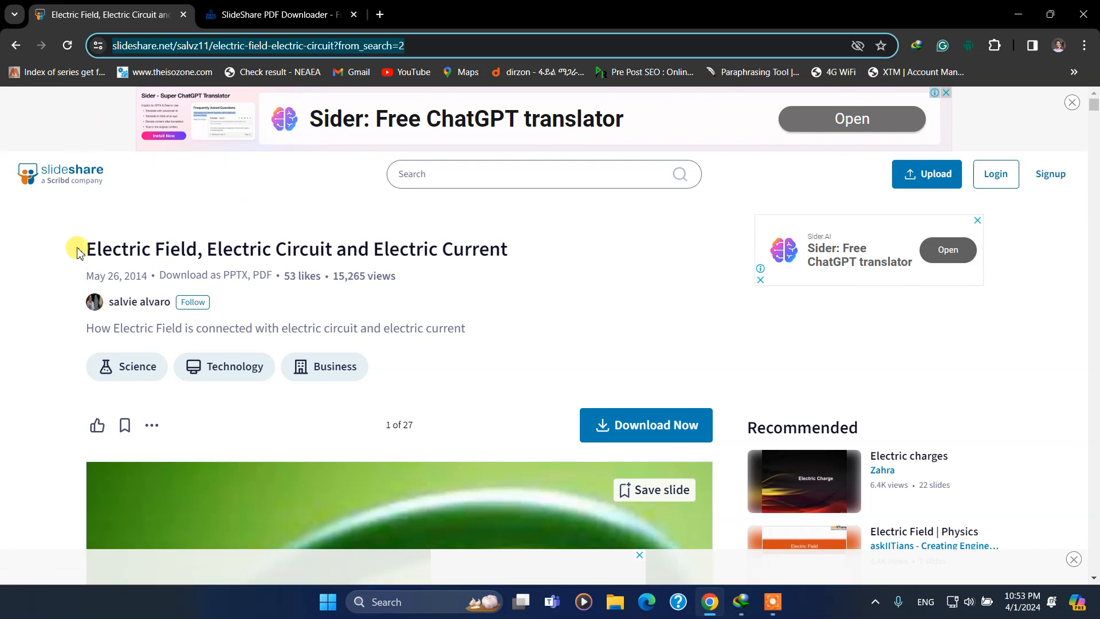
mouse_move(60, 171)
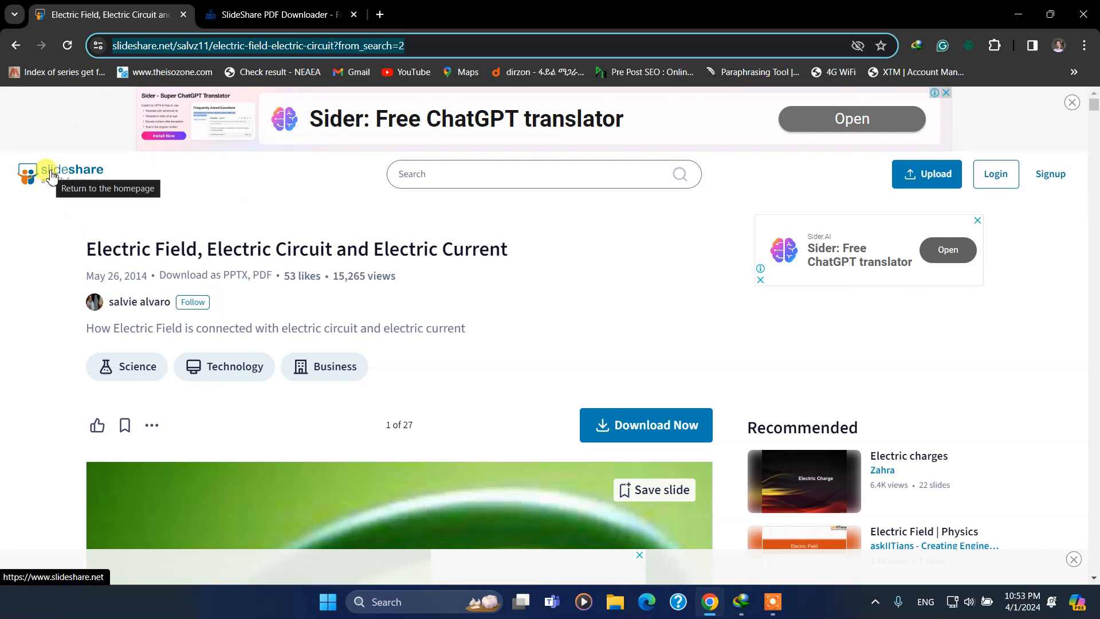
mouse_move(476, 174)
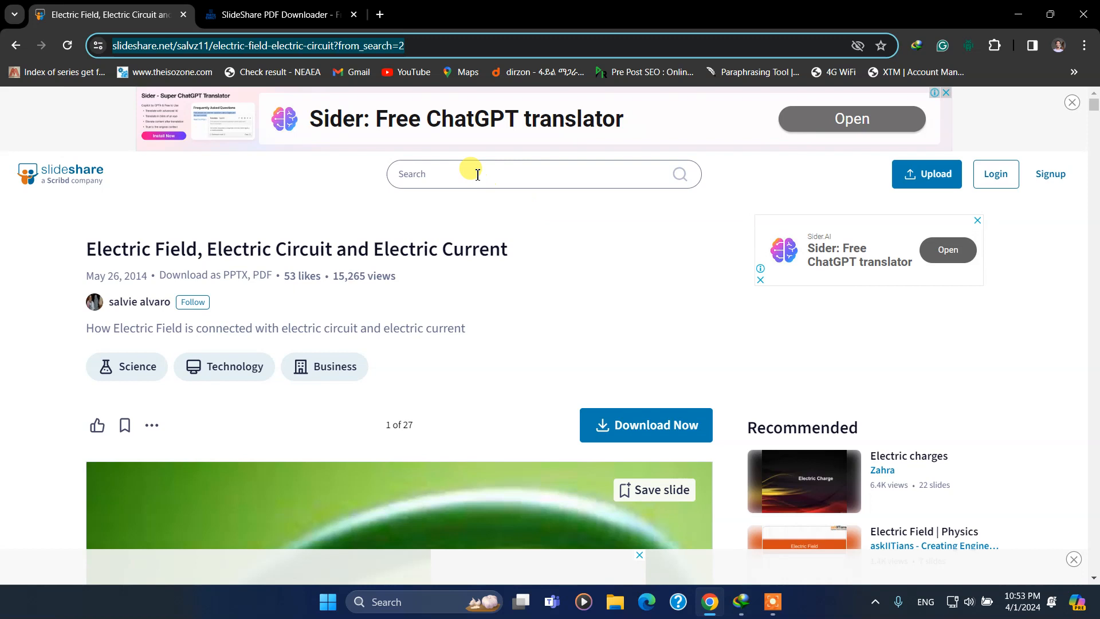
Search SlideShare for 'electric', correcting a mistyped letter before running the search
type("e")
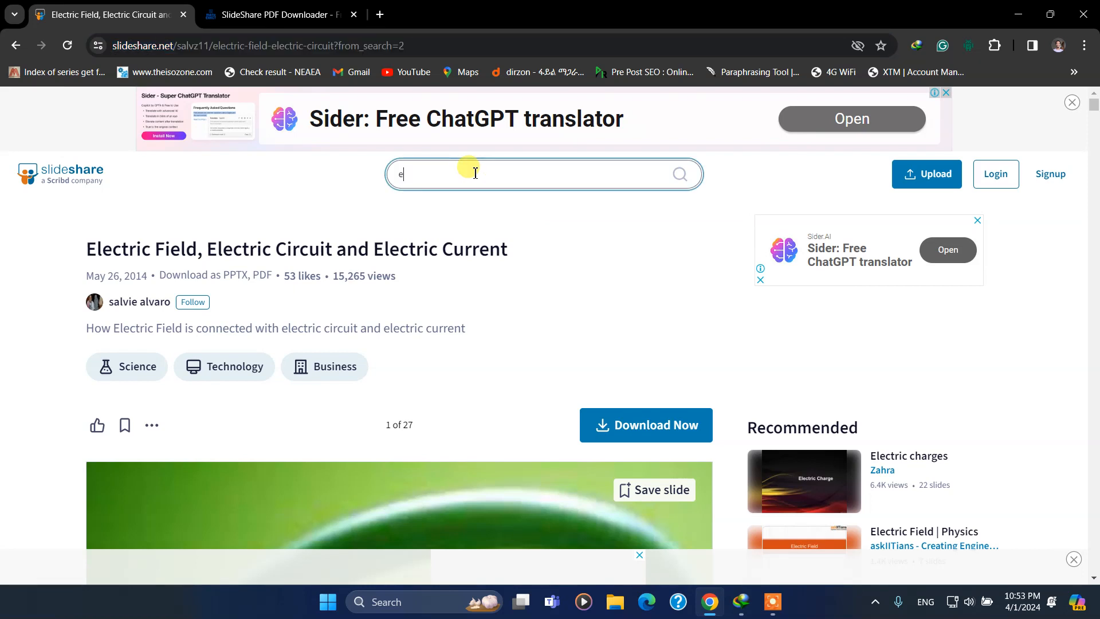
type("p")
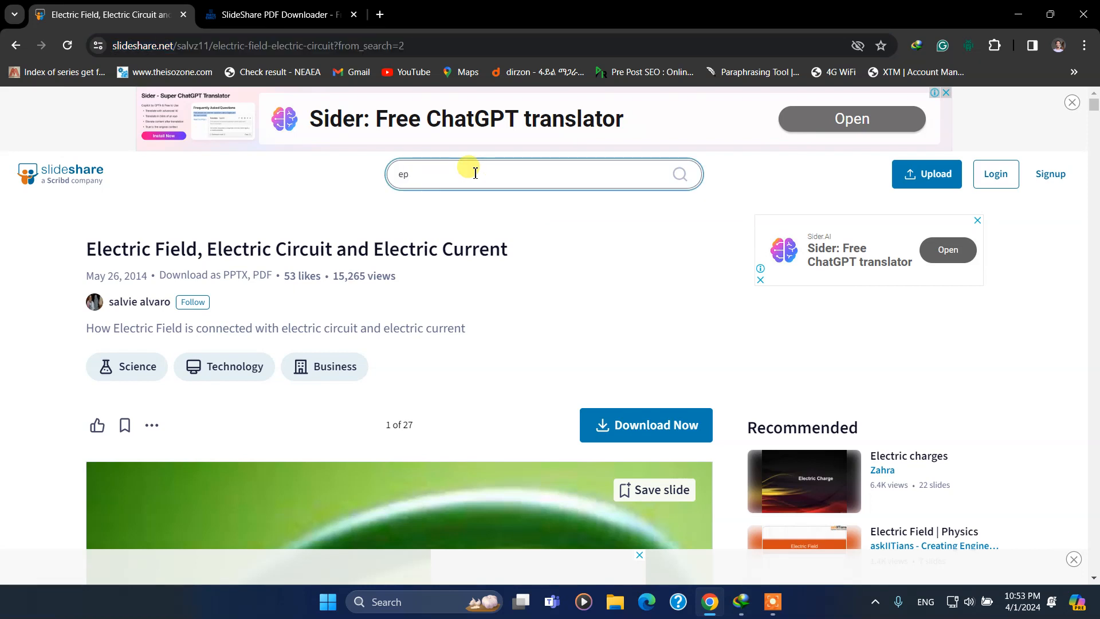
key("Backspace")
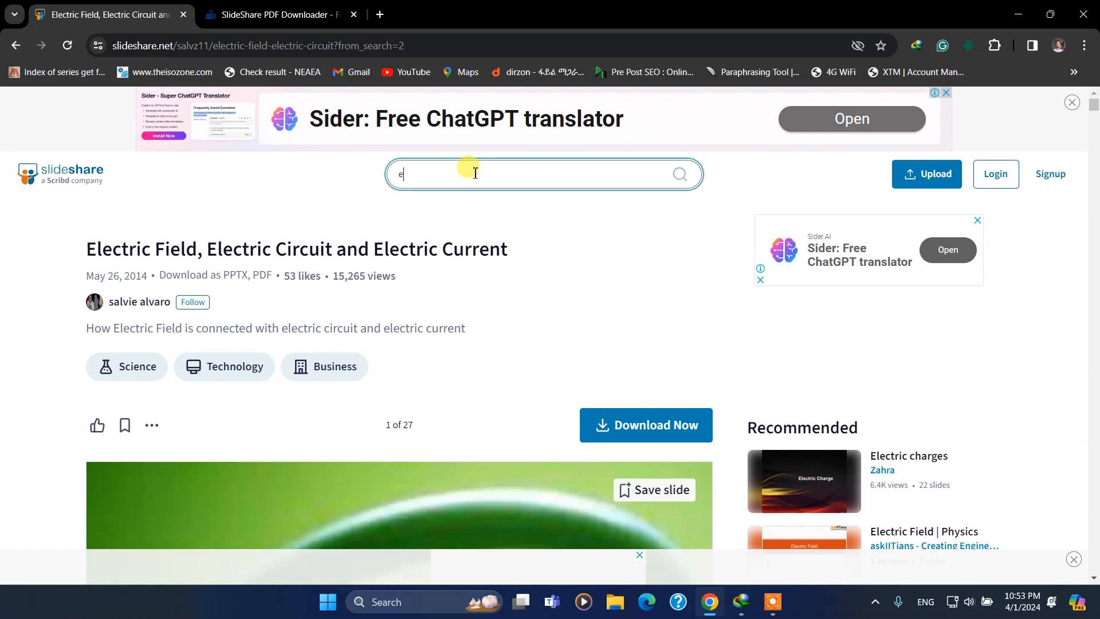
type("lectric")
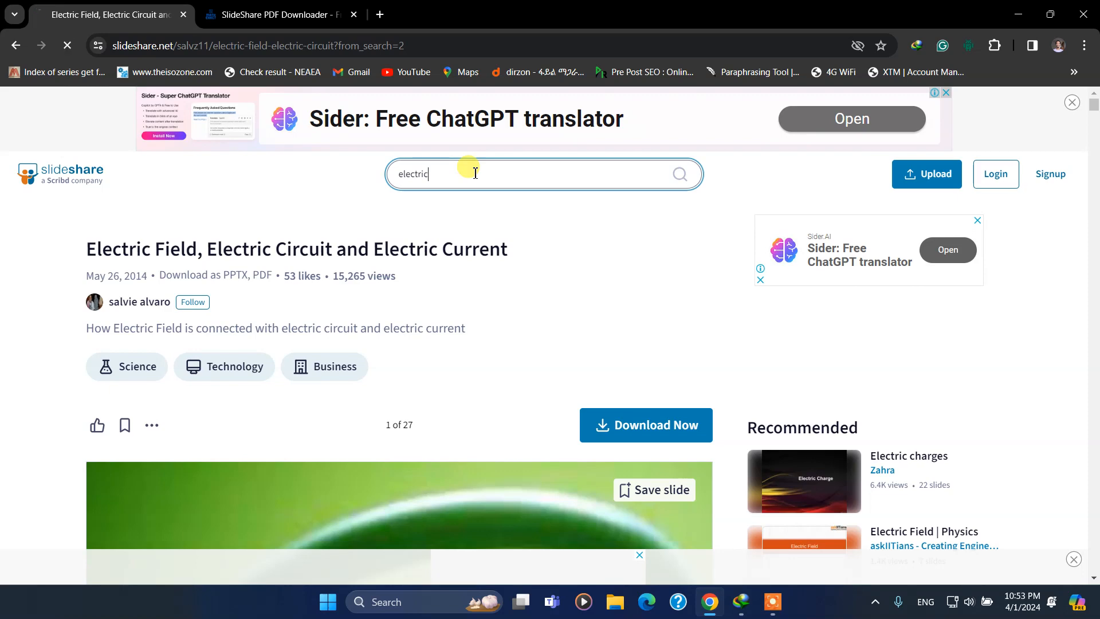
key("Enter")
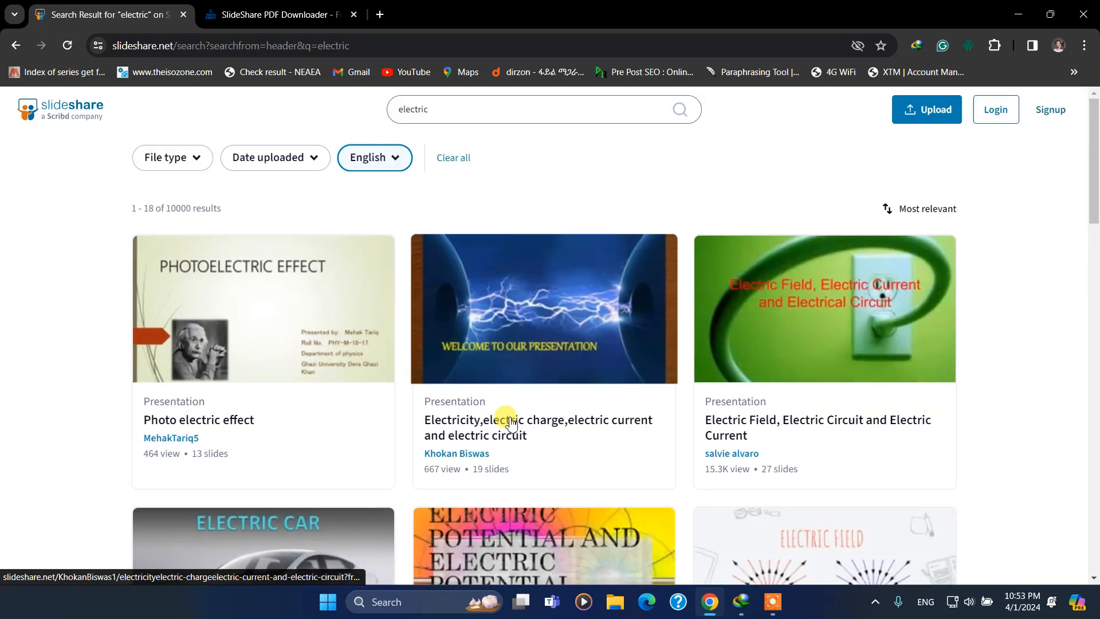
Open the 'Electric potential' presentation by Johnel Esponilla from the search results
scroll("down", 3)
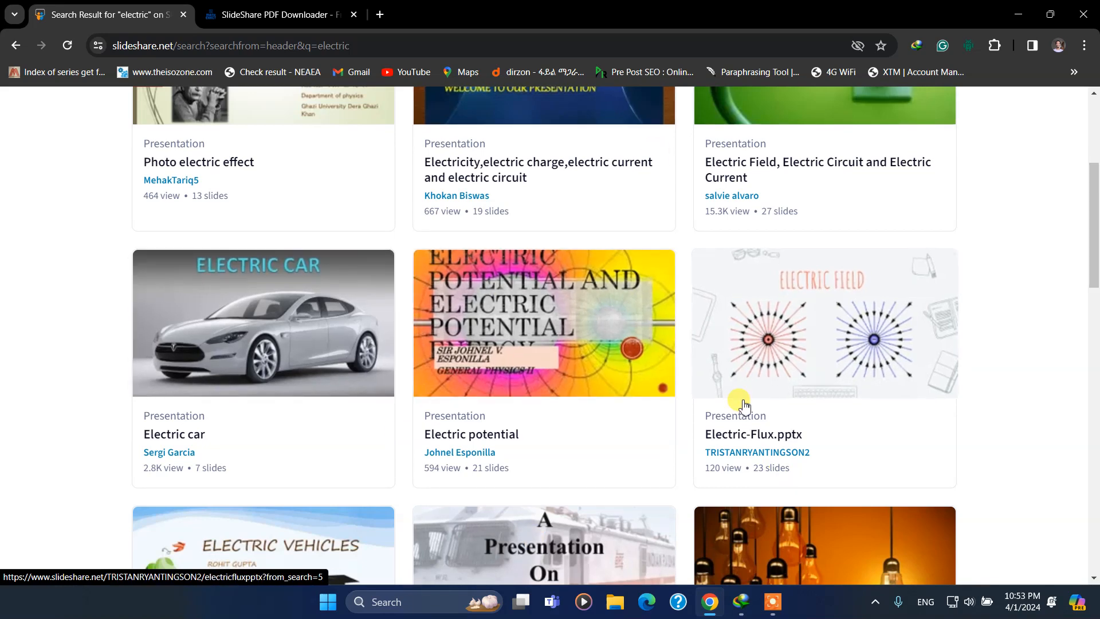
scroll("down", 3)
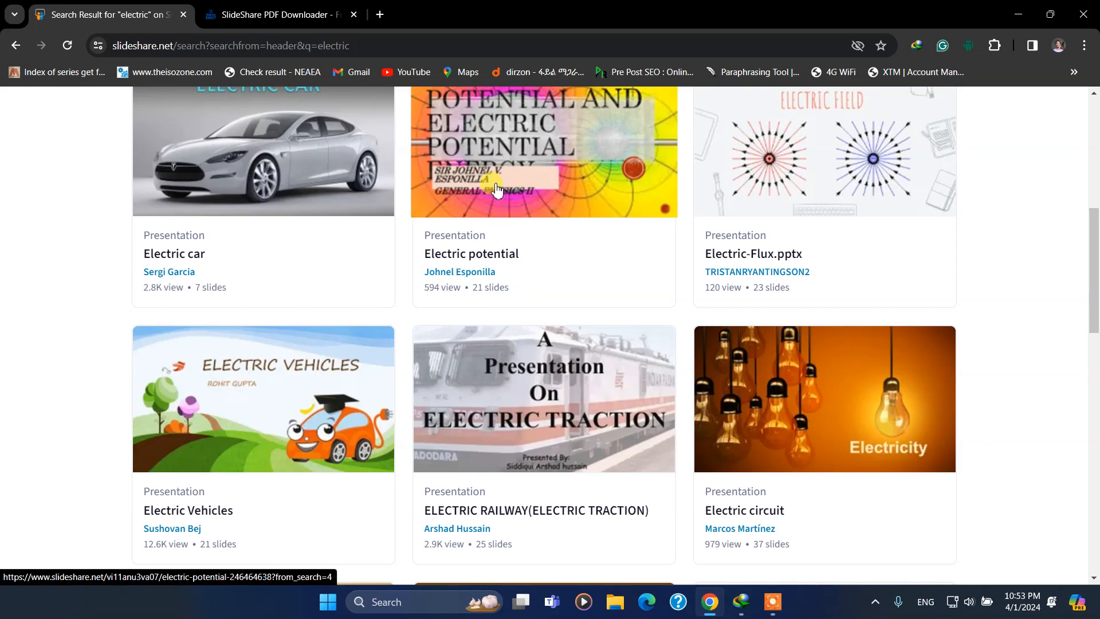
left_click(543, 150)
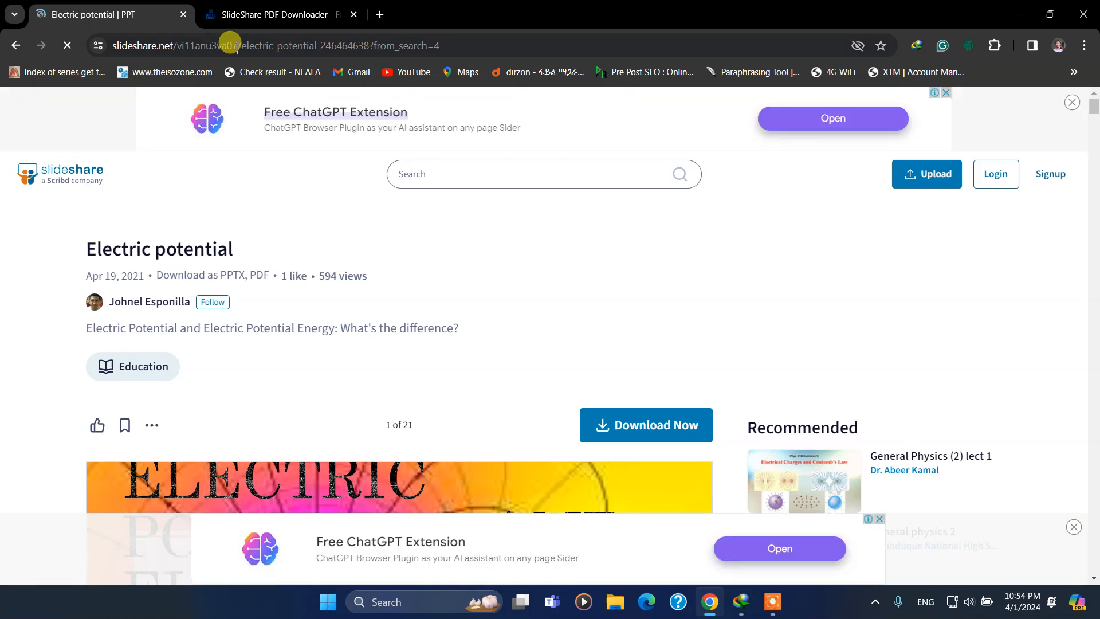
left_click(274, 45)
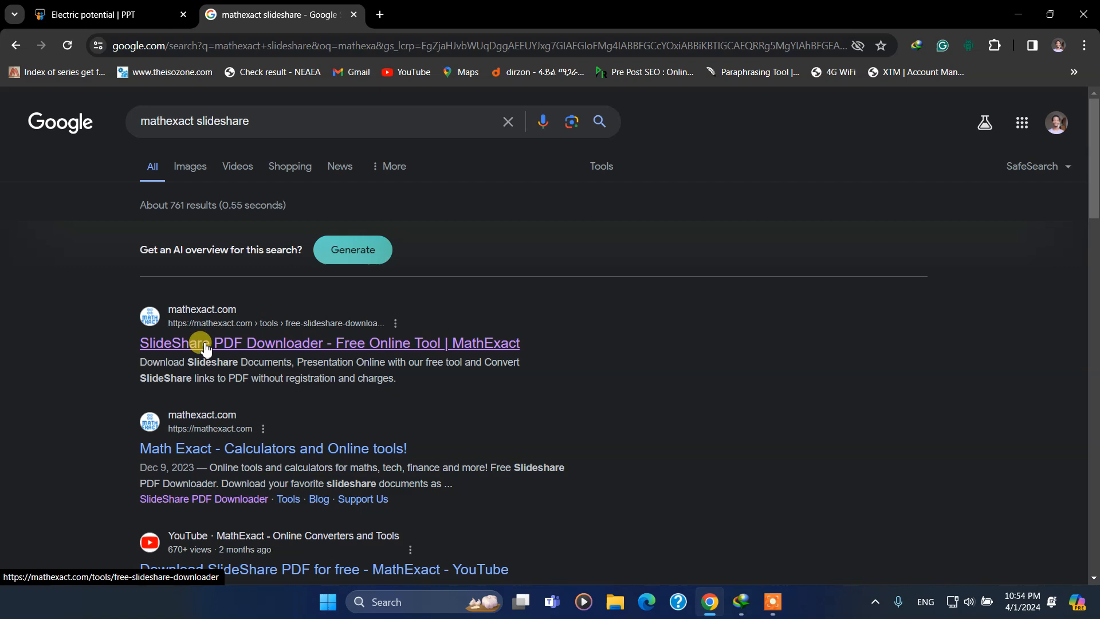
Paste the electric-potential SlideShare address into MathExact's 'Paste Slideshare URL' field
left_click(330, 343)
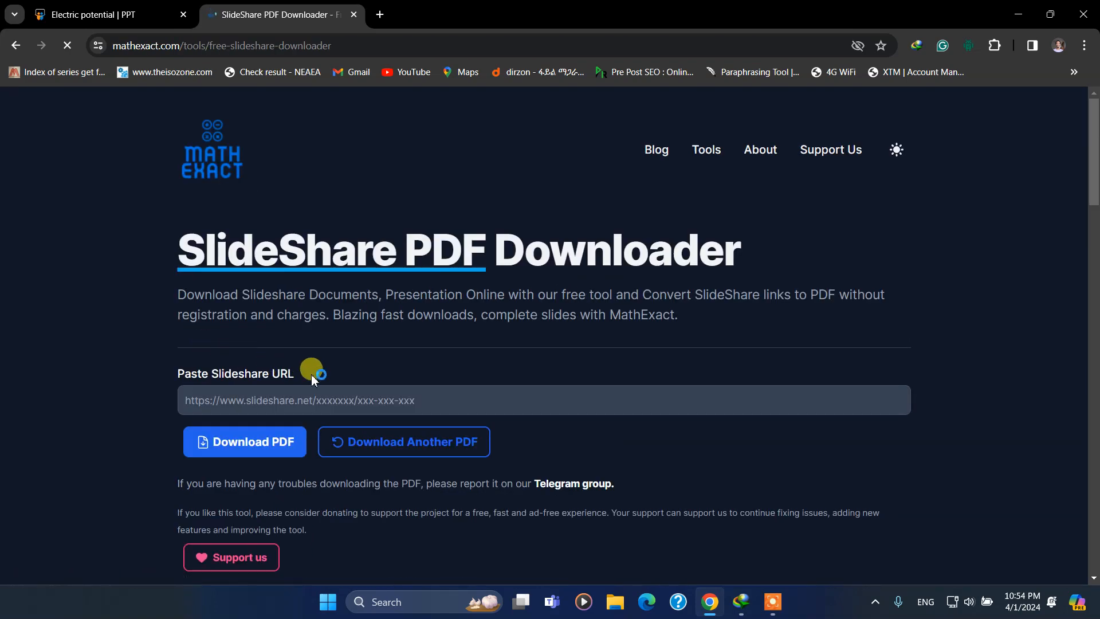
left_click(543, 400)
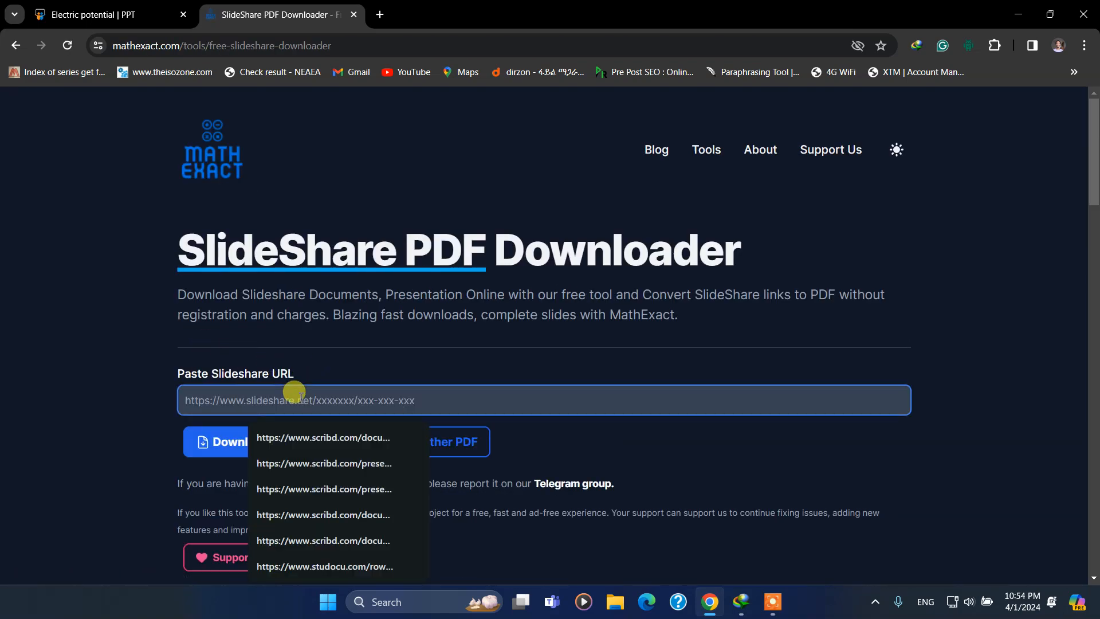
scroll("down", 3)
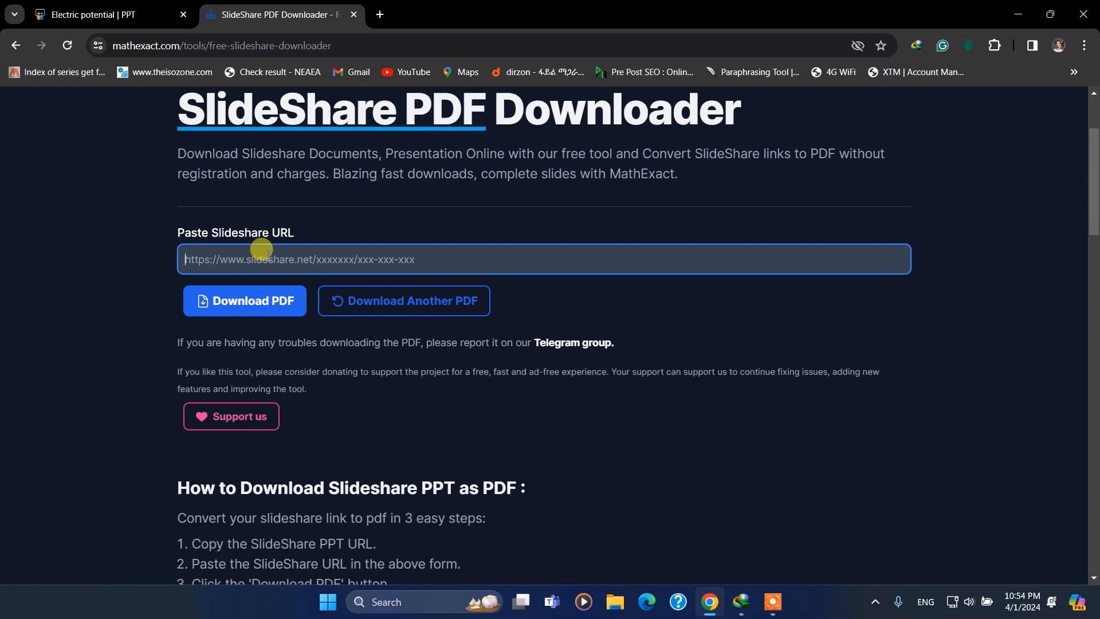
left_click(244, 300)
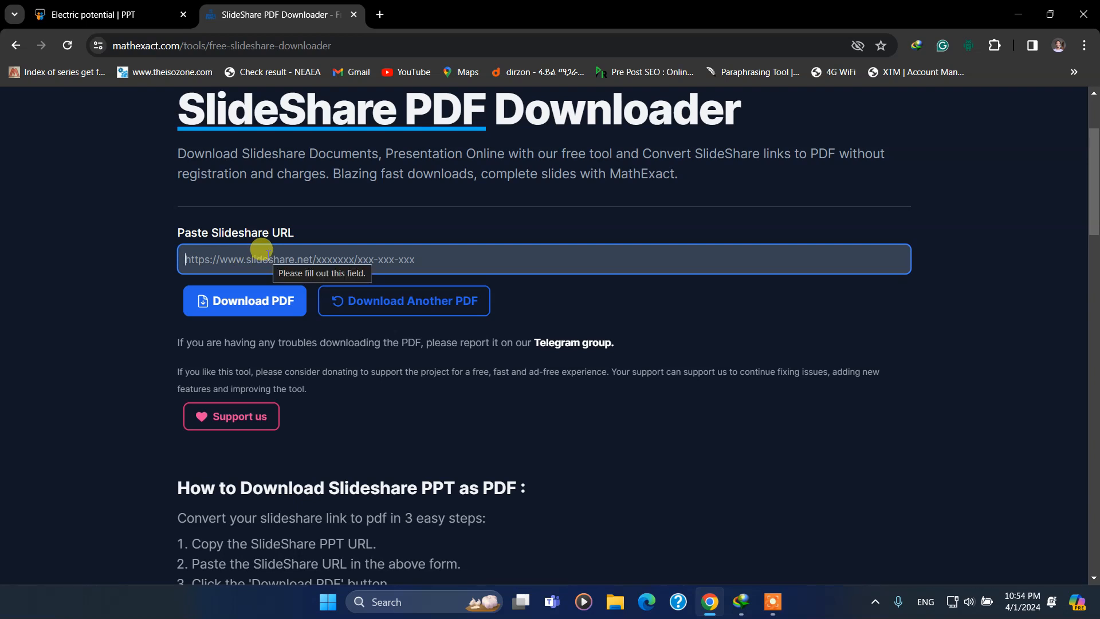
type("https://www.slideshare.net/vi11anu3va07/electric-potential-246464638?from_search=4")
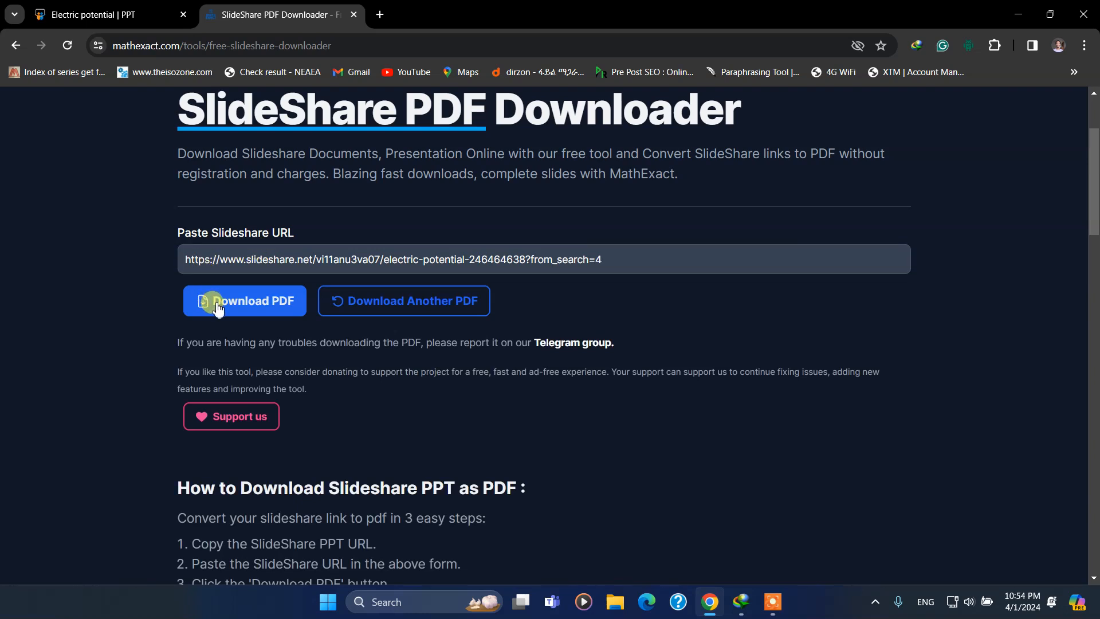
Start converting the presentation and wait until 'Click to Download' is offered
left_click(244, 300)
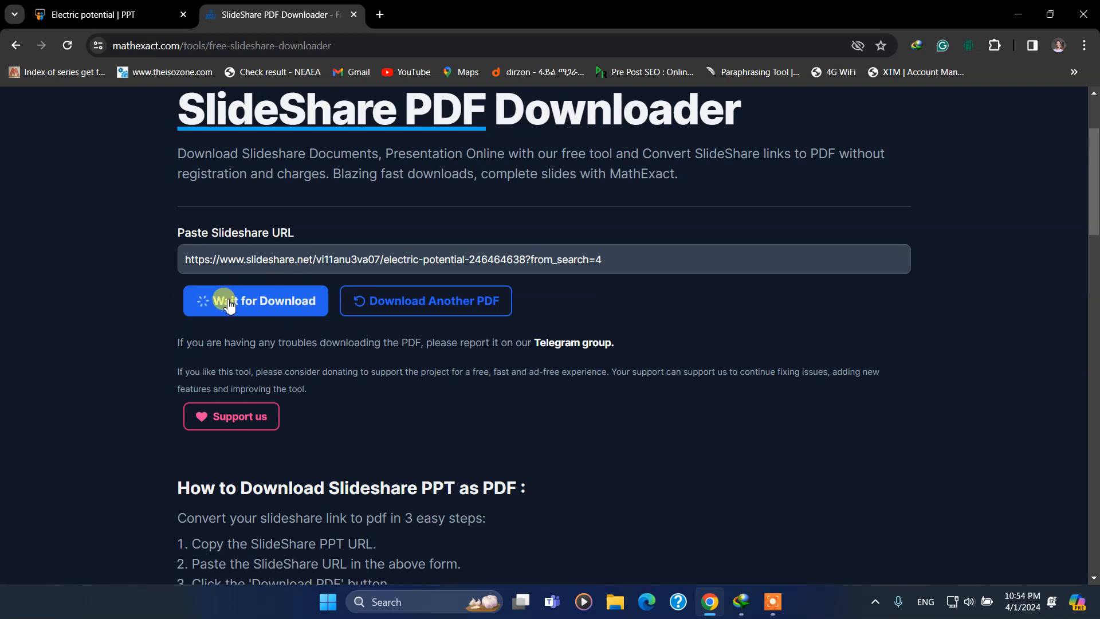
mouse_move(455, 419)
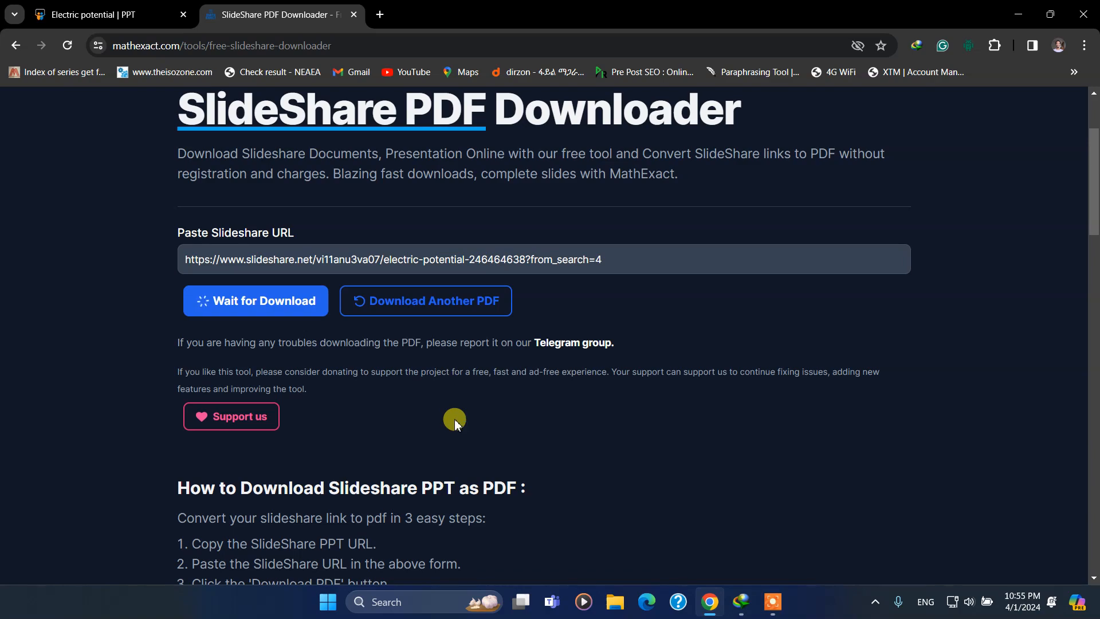
scroll("down", 3)
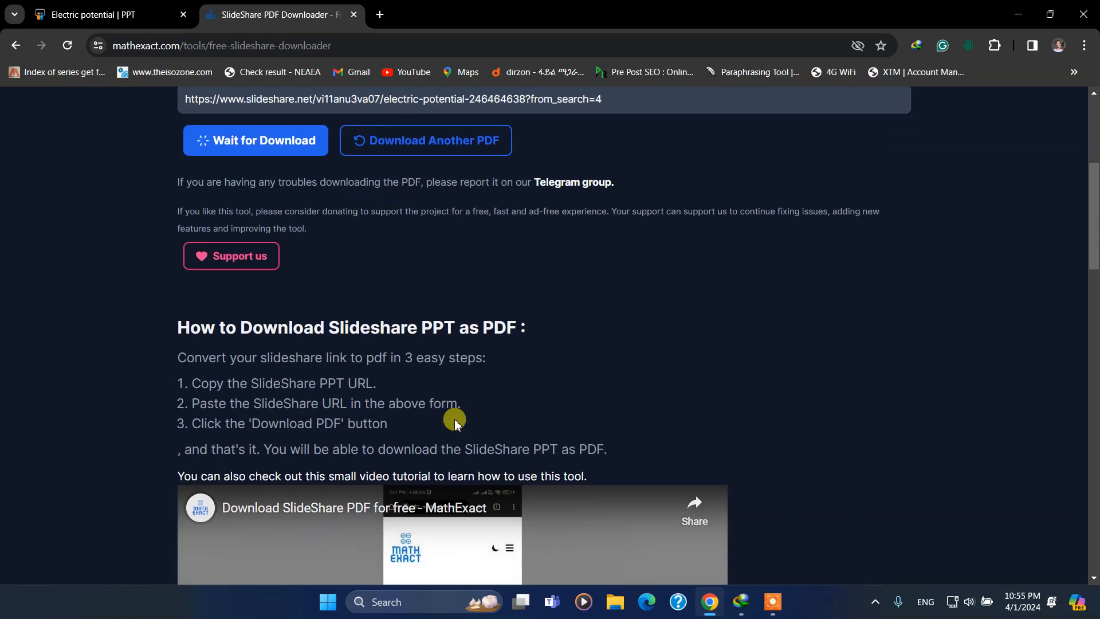
scroll("down", 3)
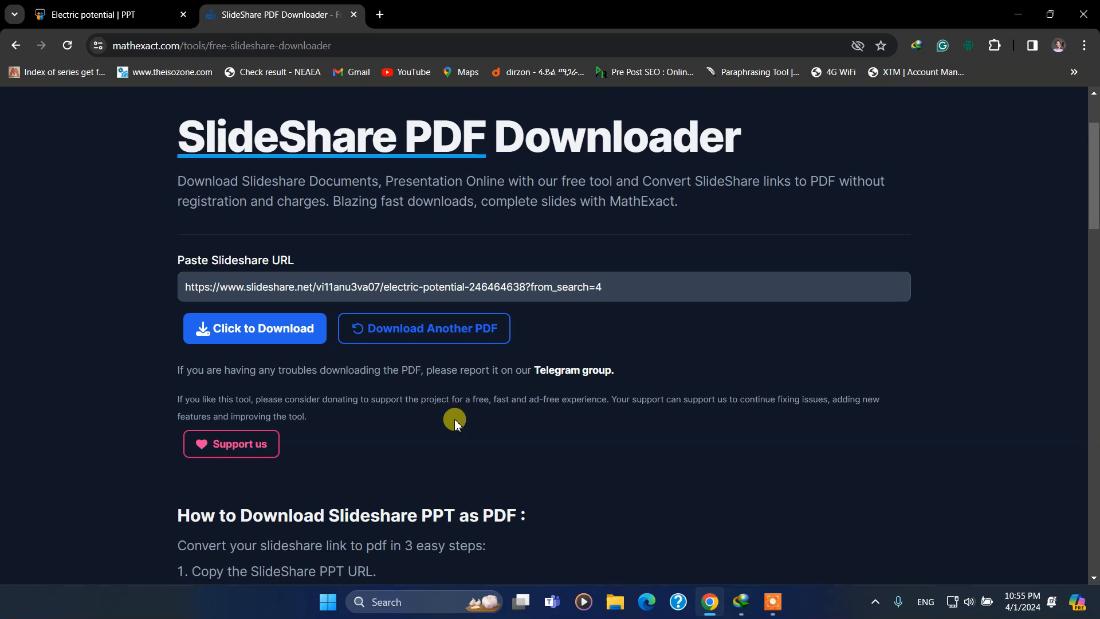
mouse_move(527, 458)
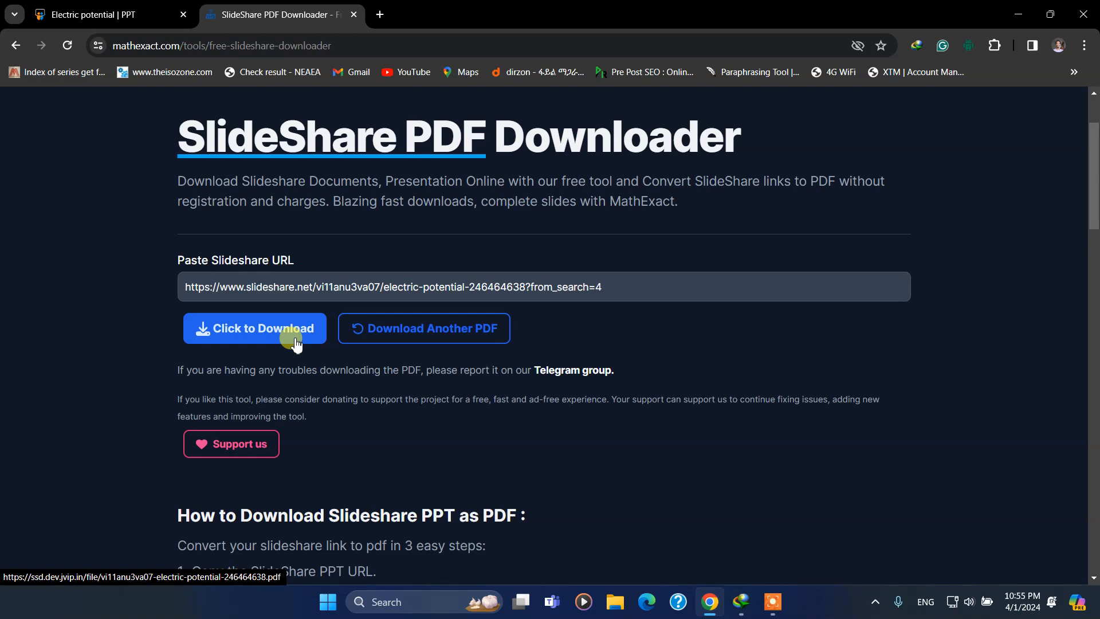
Download the converted 1.07 MB electric potential PDF to Documents via IDM
left_click(254, 327)
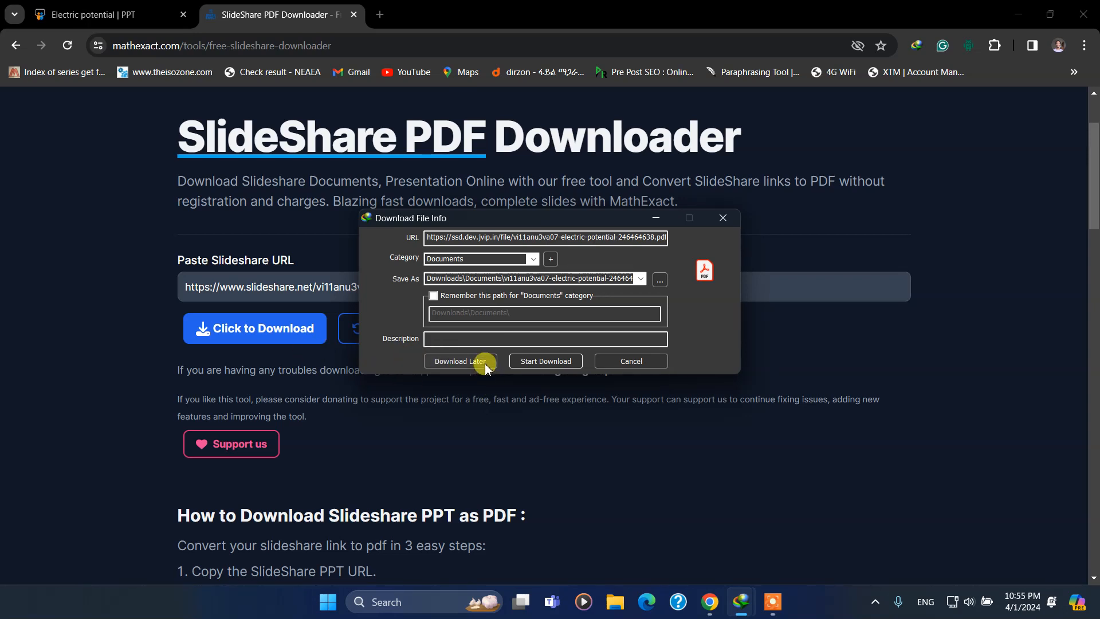
mouse_move(546, 361)
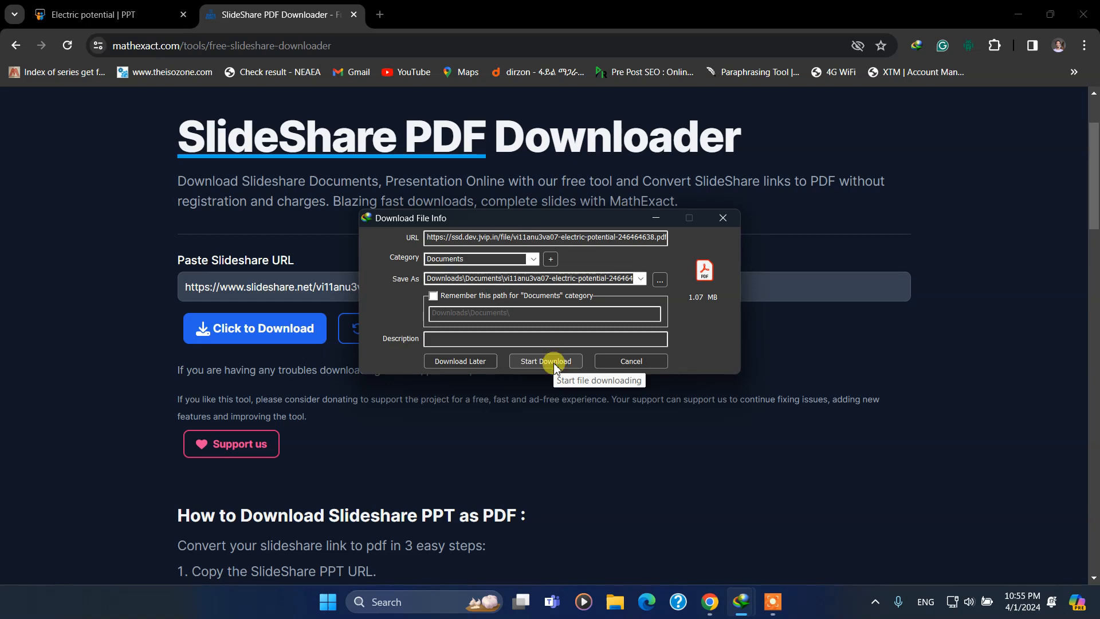
left_click(545, 361)
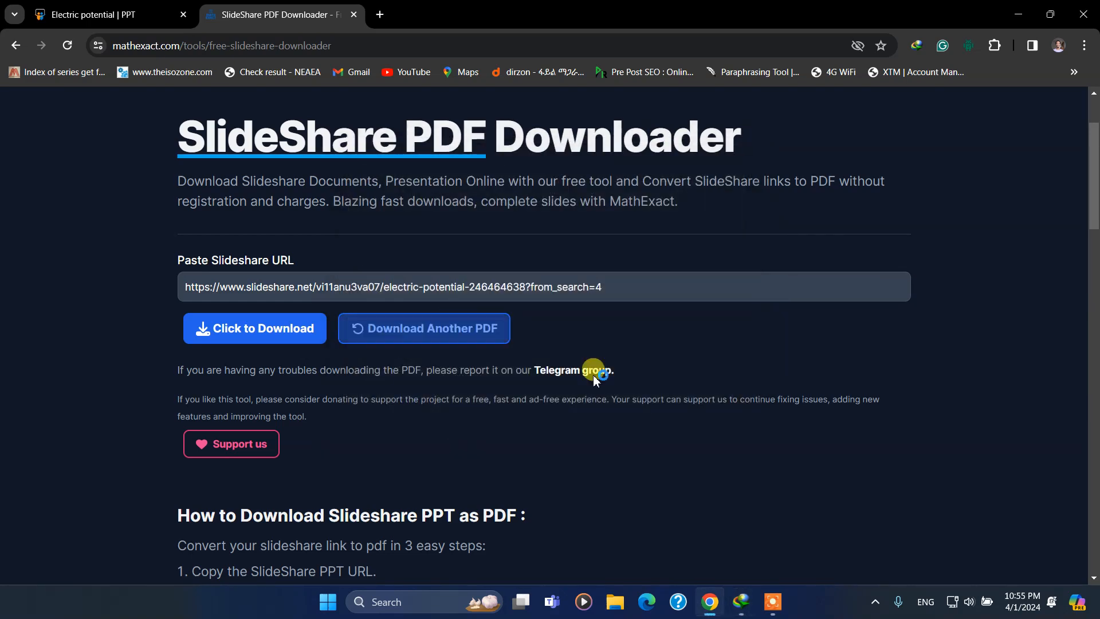
Open the finished Electric potential PDF from IDM's downloads list in Adobe Acrobat
left_click(254, 328)
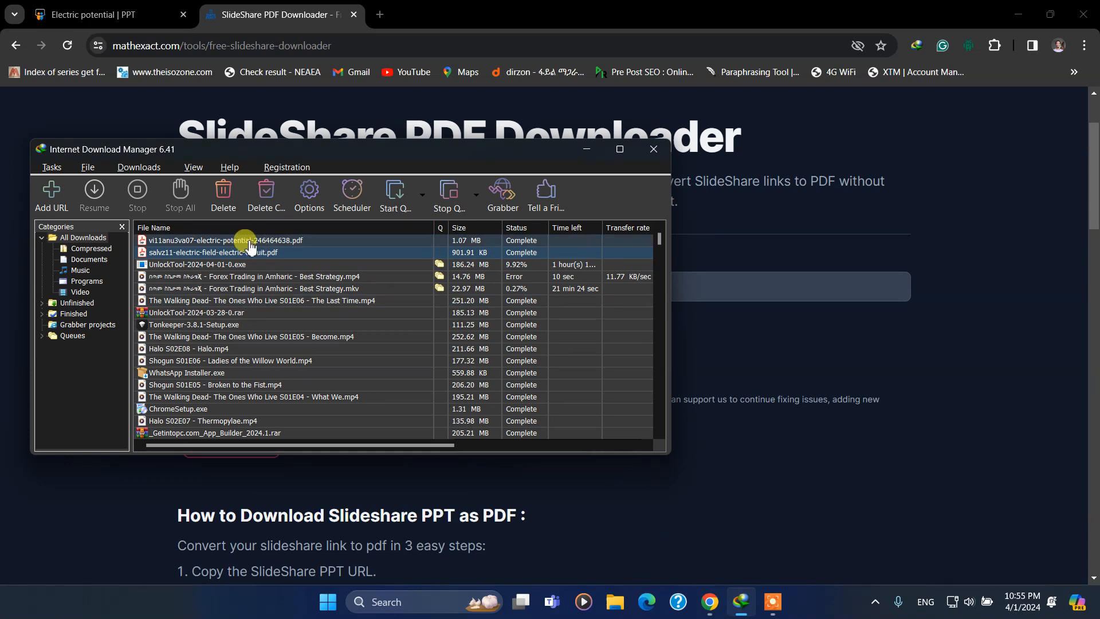
left_click(224, 239)
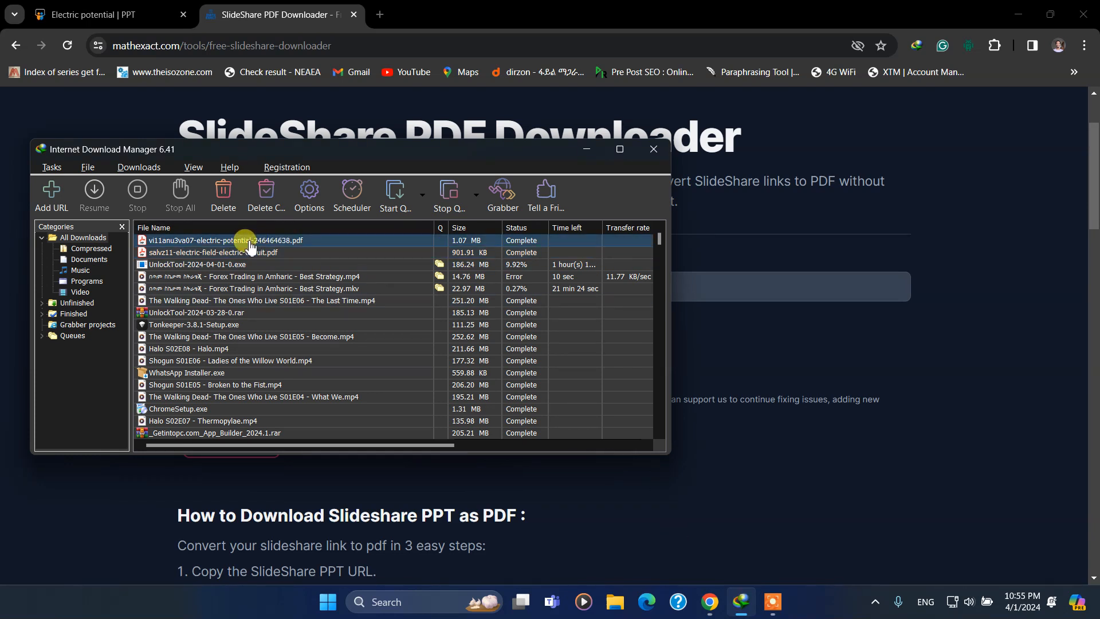
double_click(224, 239)
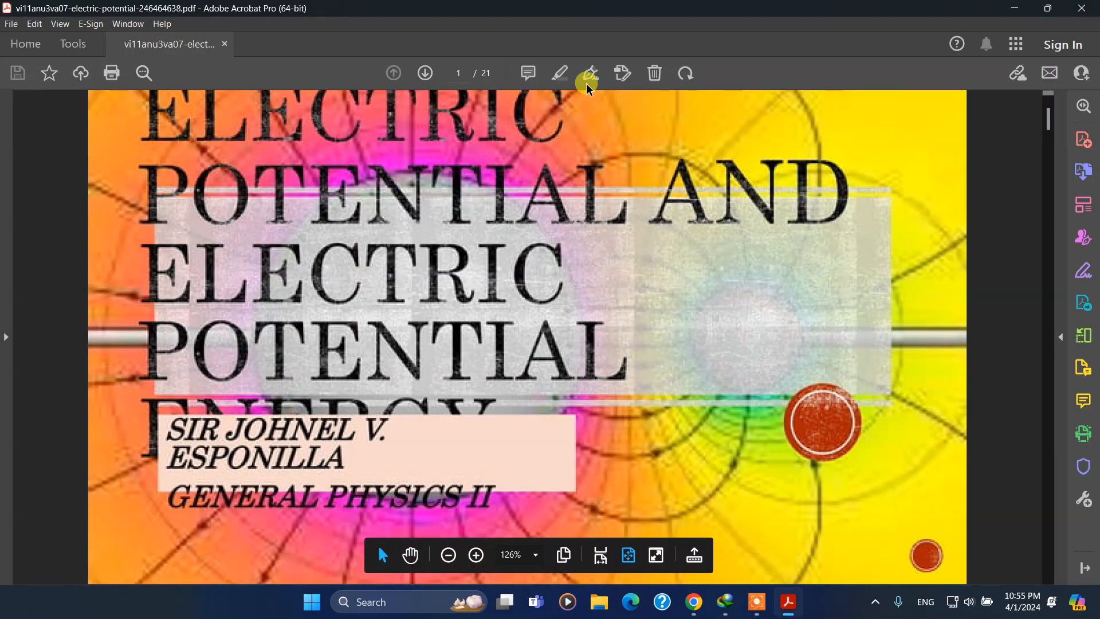
mouse_move(490, 74)
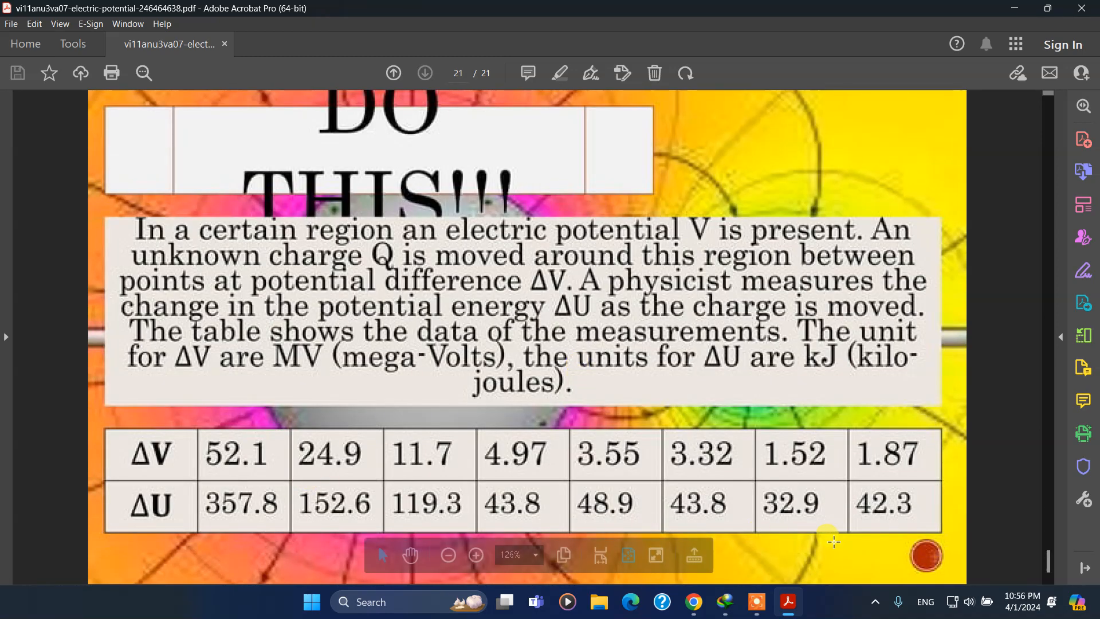
mouse_move(523, 344)
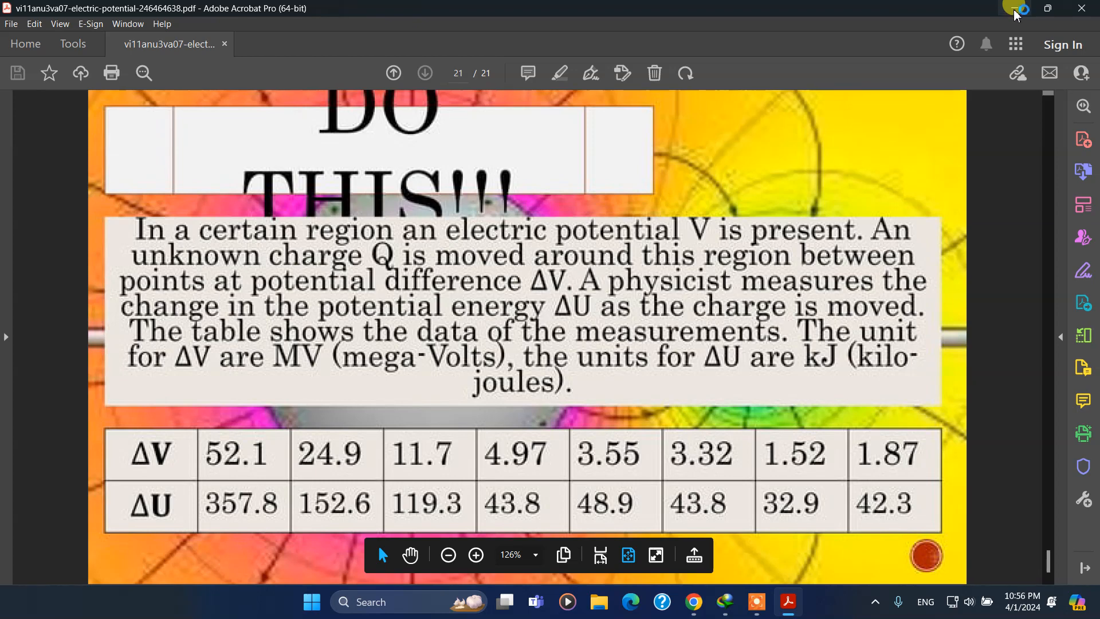
mouse_move(1014, 8)
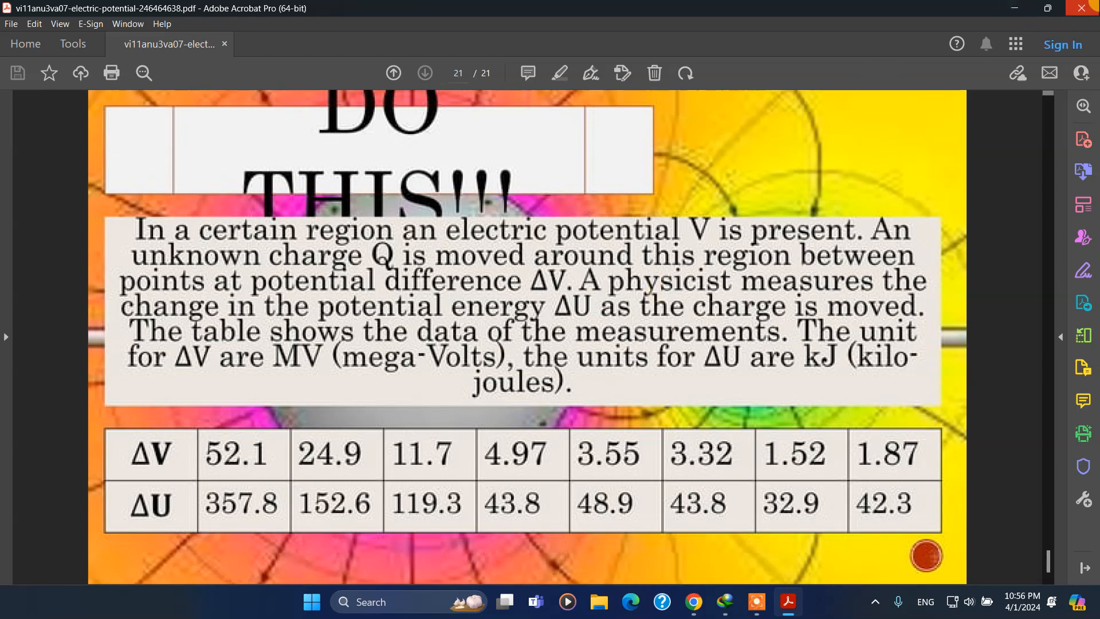
mouse_move(1090, 8)
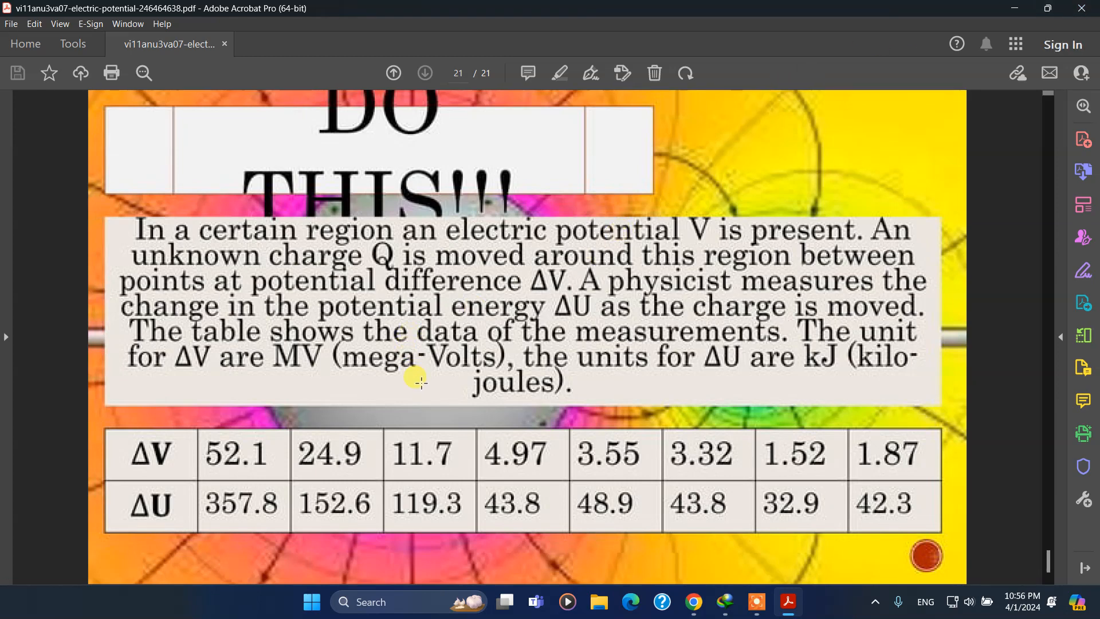
mouse_move(1055, 36)
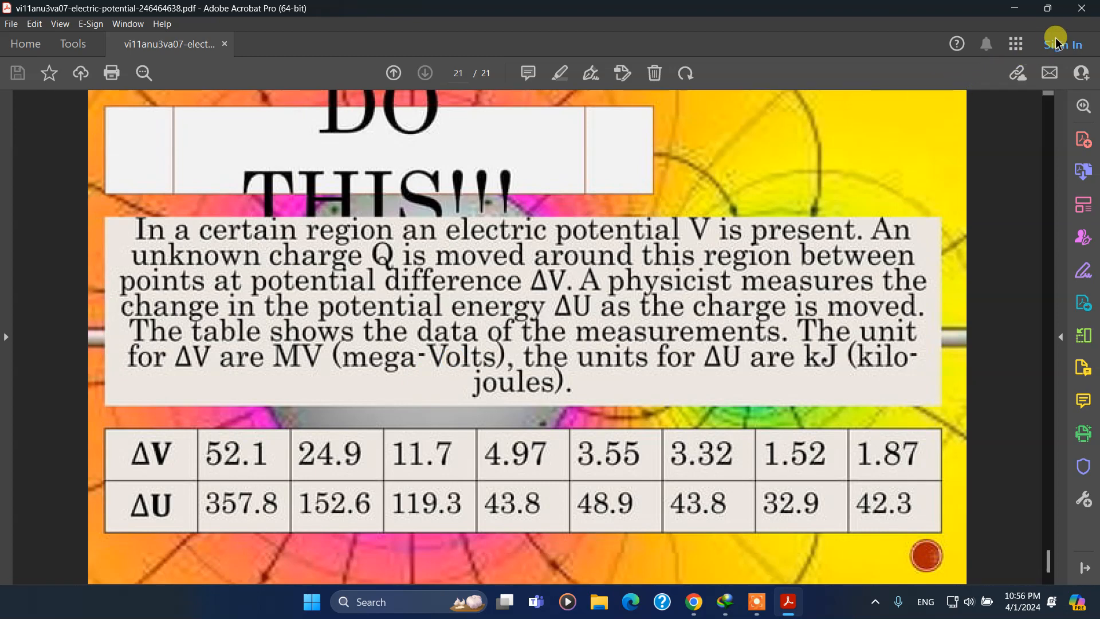
mouse_move(1087, 8)
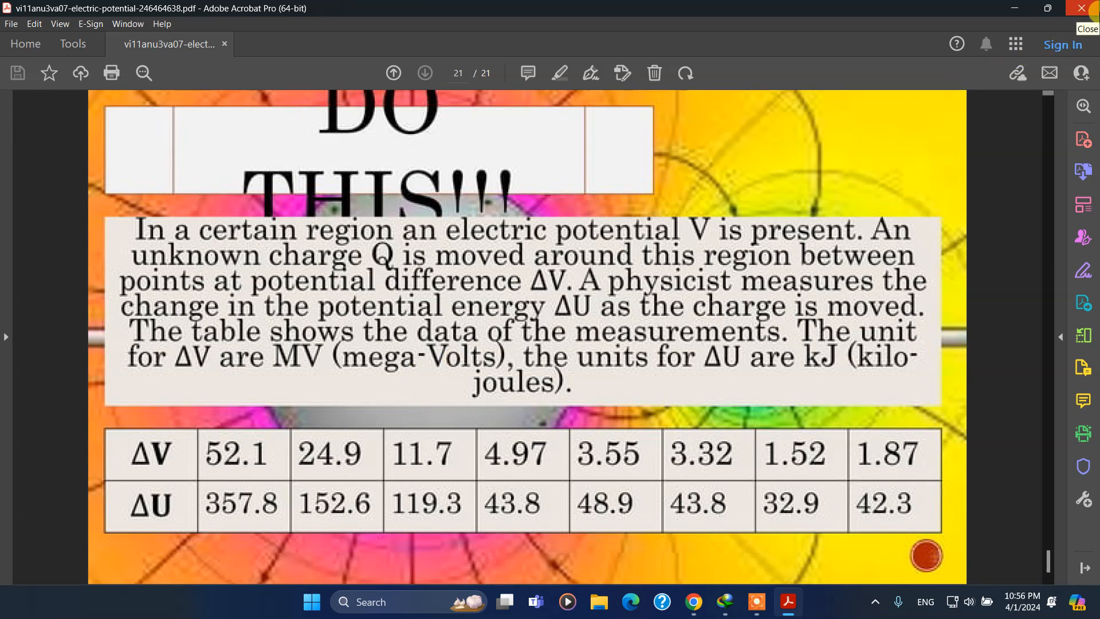